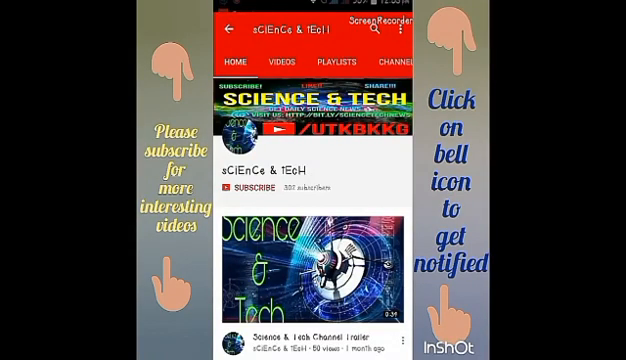
# Subscribe to the SCIENCE & TECH channel from its channel page.
pyautogui.click(251, 189)
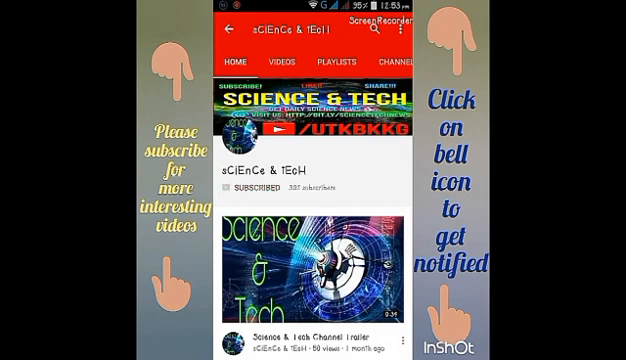